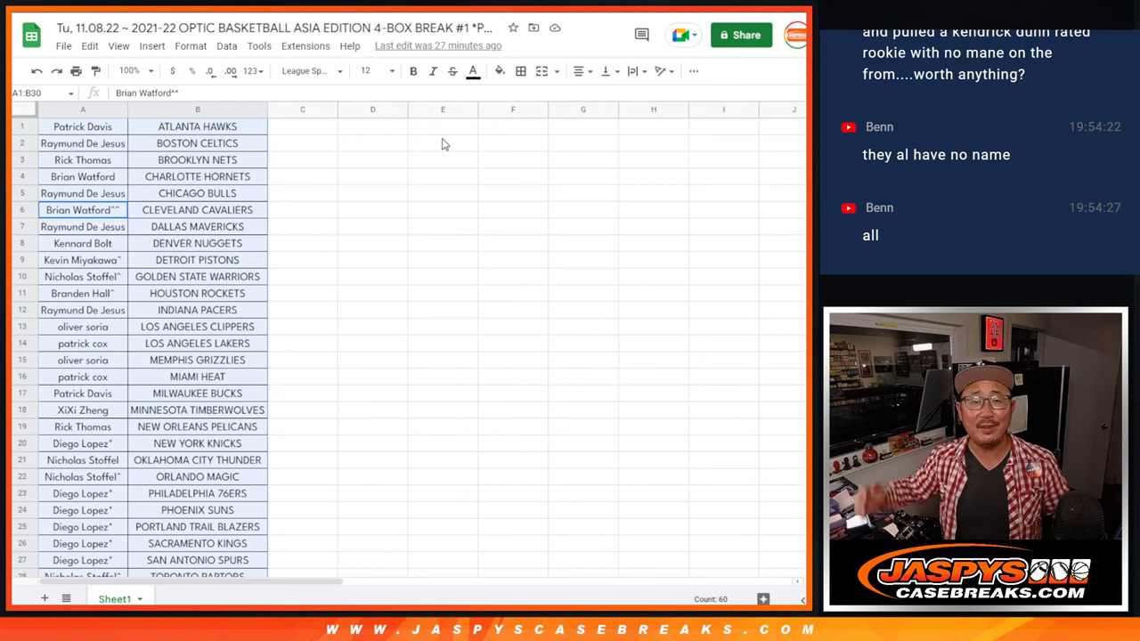
mouse_move(399, 139)
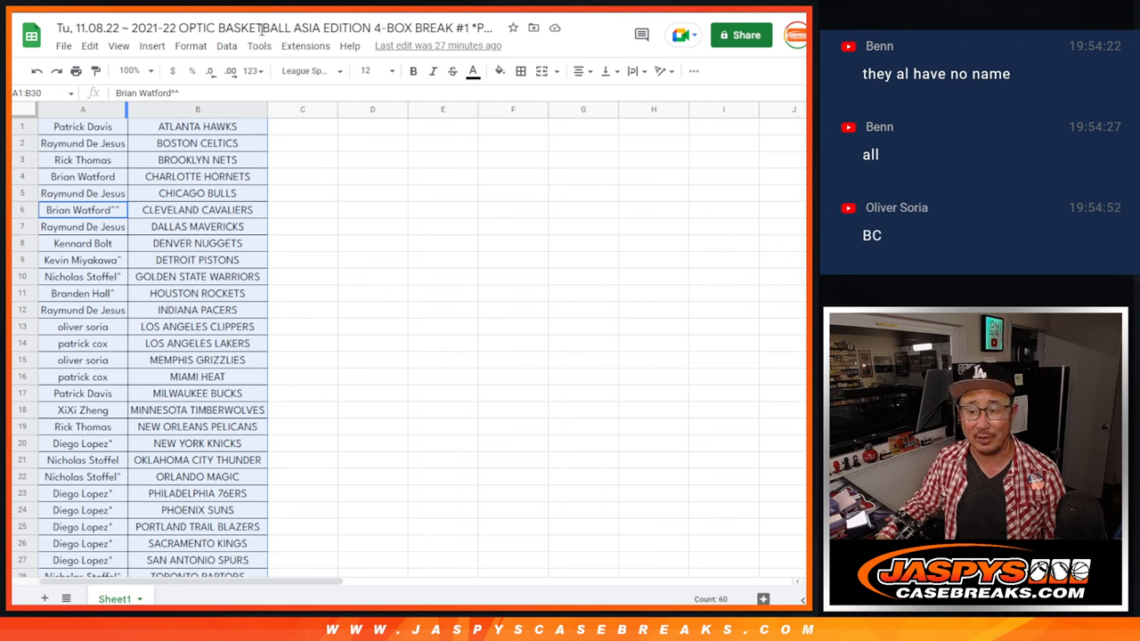
Select the buyer names in column A and bring up its context menu
left_click(82, 109)
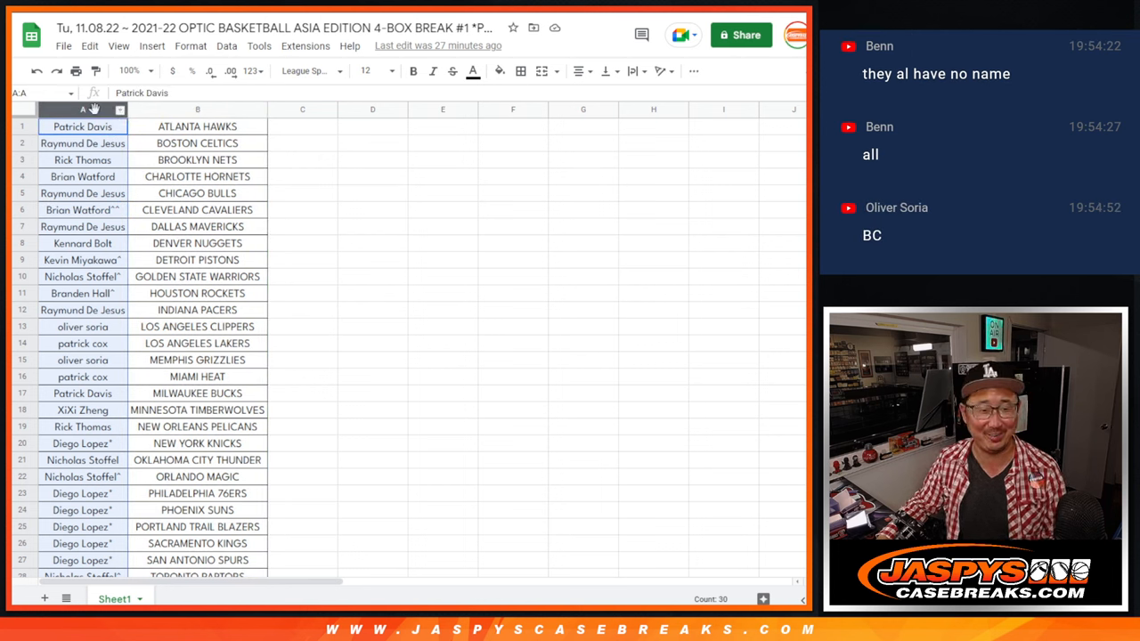
right_click(82, 125)
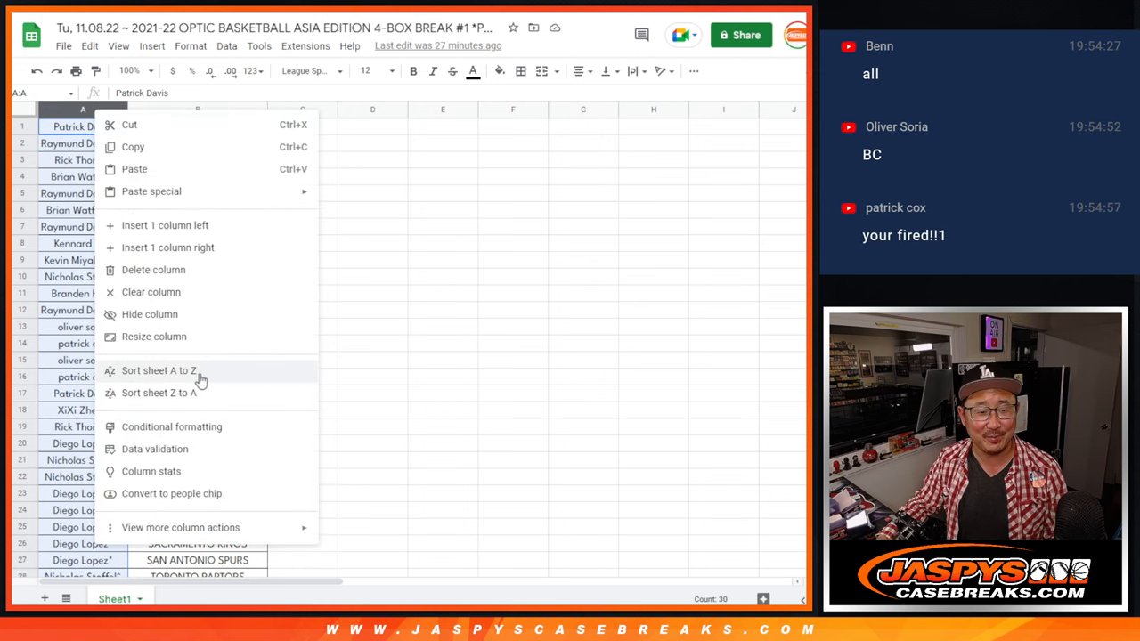
mouse_move(403, 217)
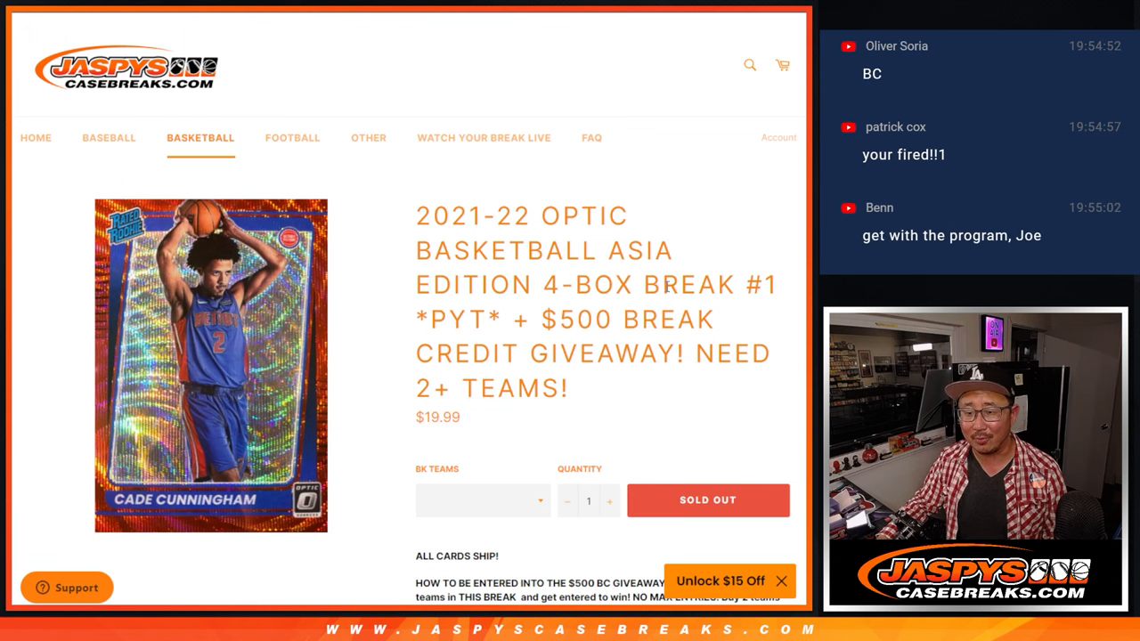
Highlight the giveaway rules paragraph (top 5 names win $100 BC each), then return to the spreadsheet
scroll("down", 3)
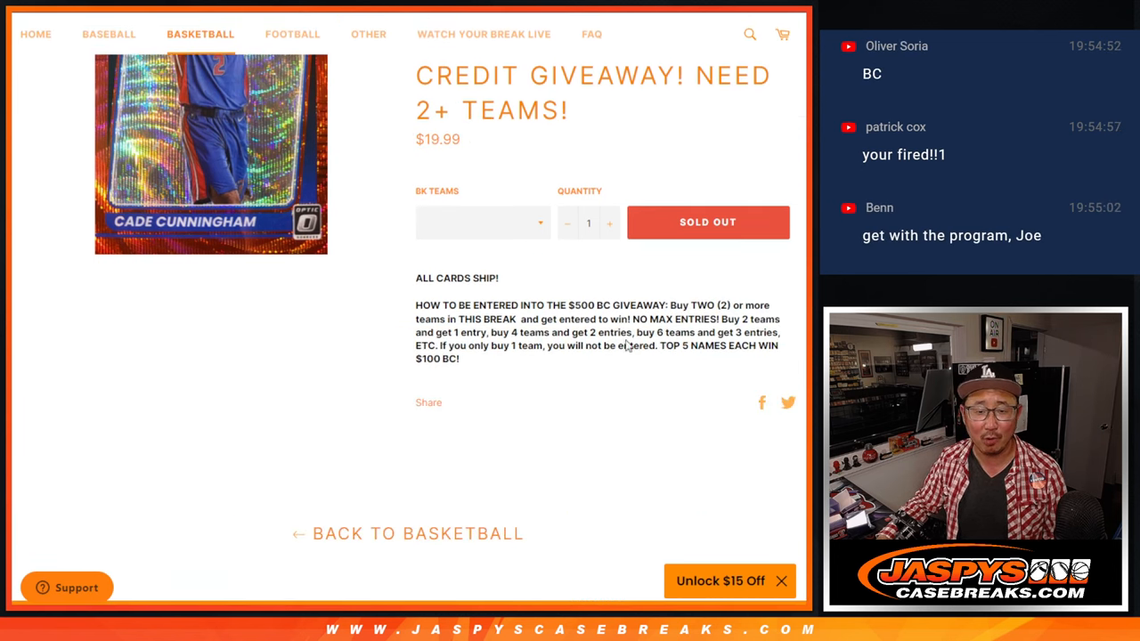
left_click_drag(606, 304, 461, 358)
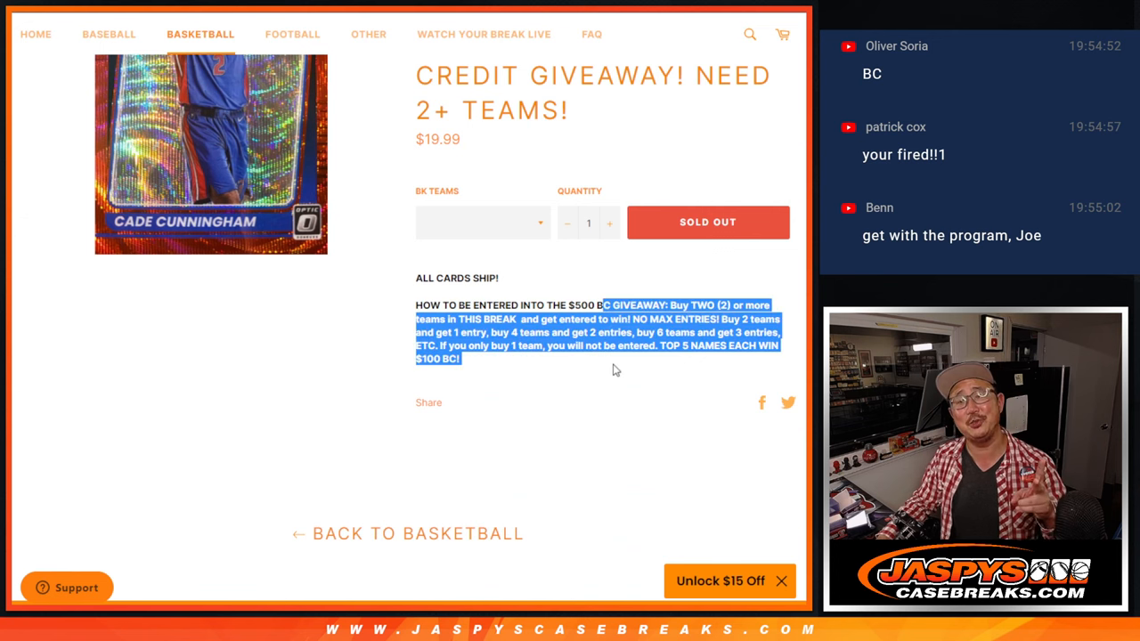
scroll("up", 3)
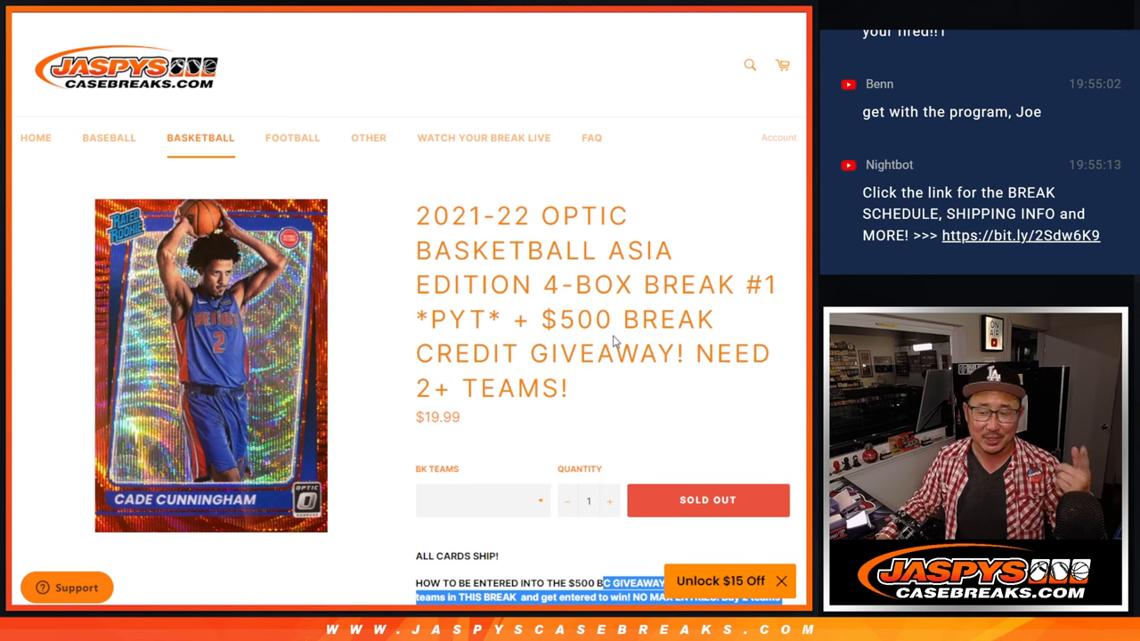
scroll("down", 3)
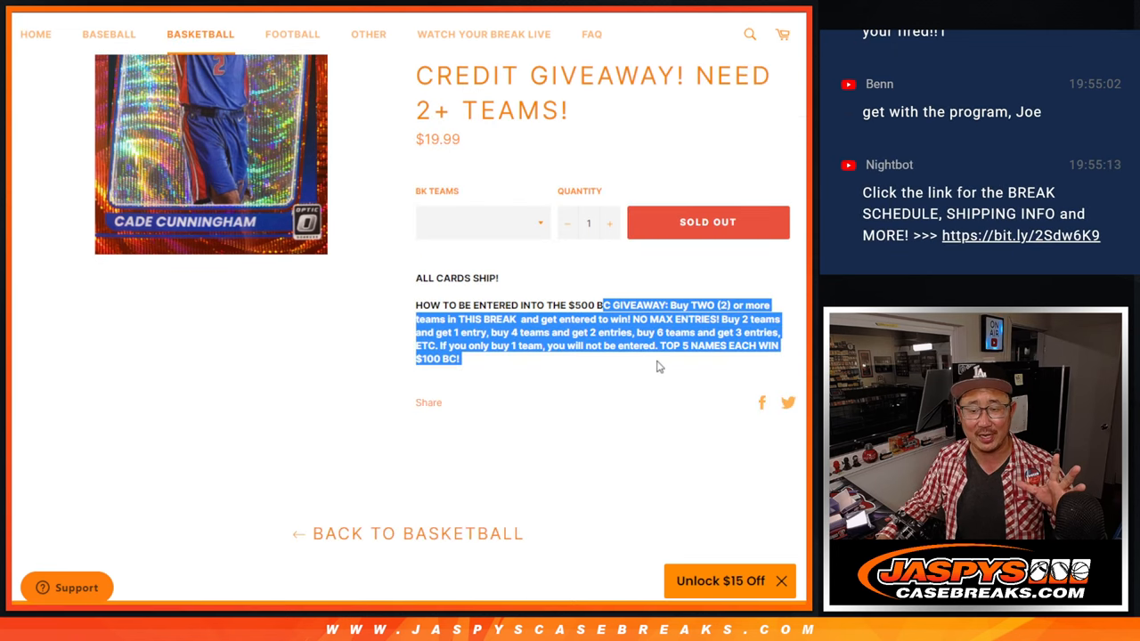
left_click(659, 367)
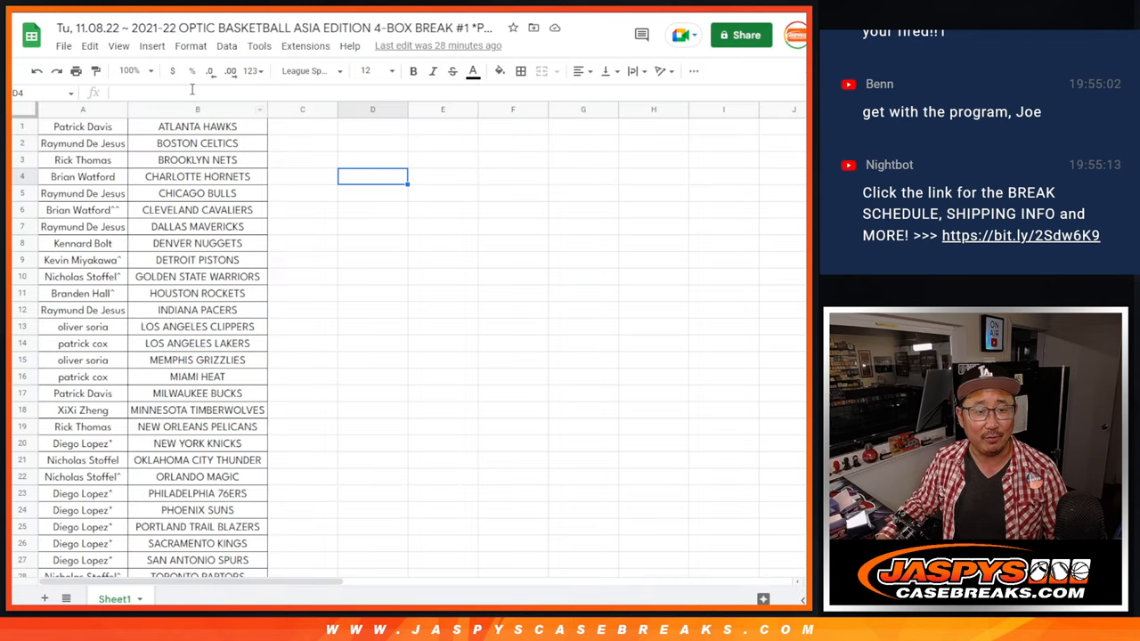
Zoom to 150% and sort the whole sheet A to Z by buyer name in column A
left_click(150, 71)
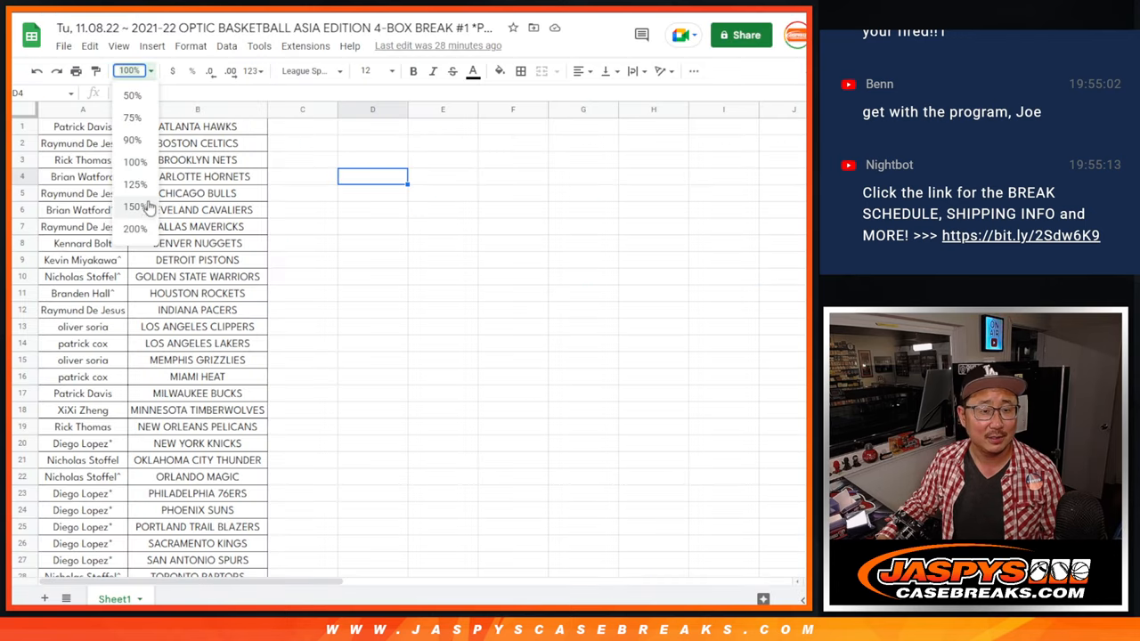
right_click(121, 112)
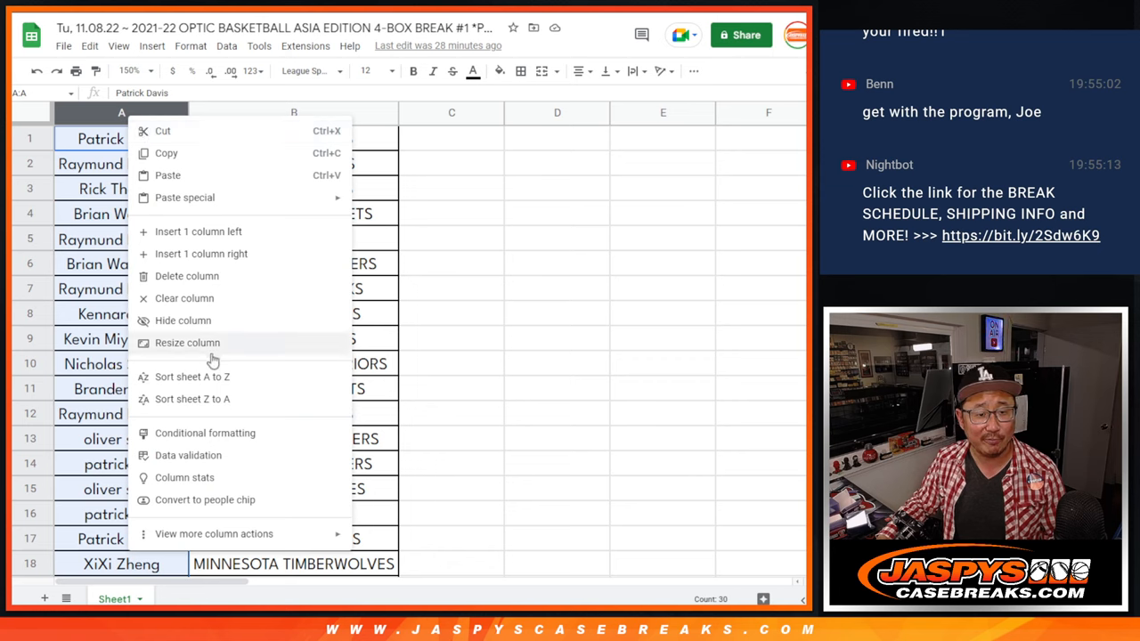
left_click(193, 376)
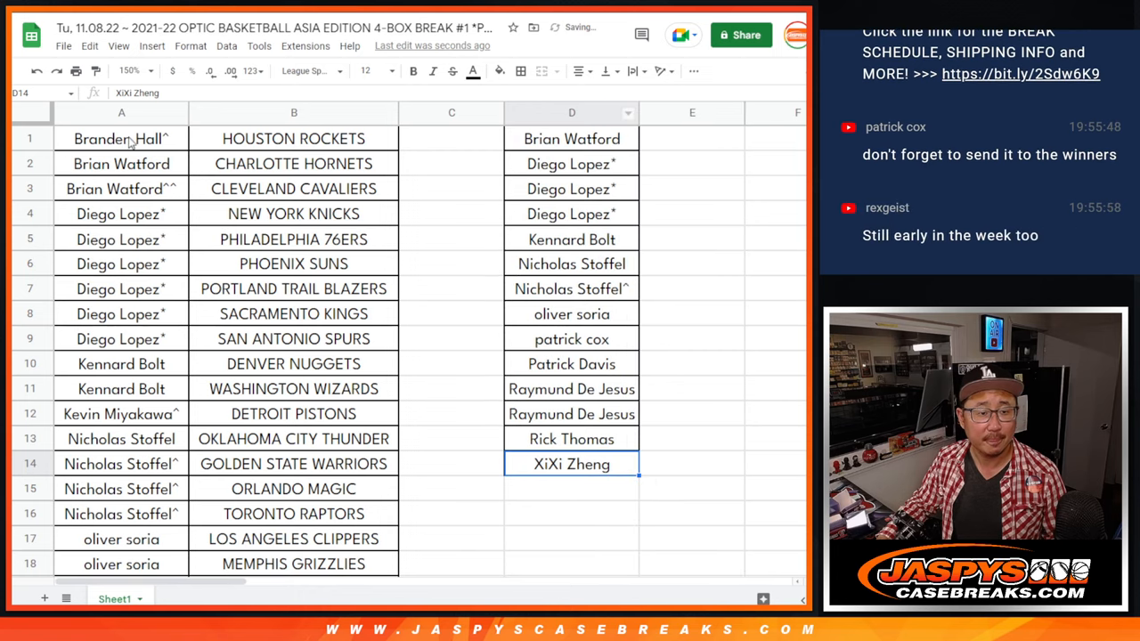
left_click(128, 72)
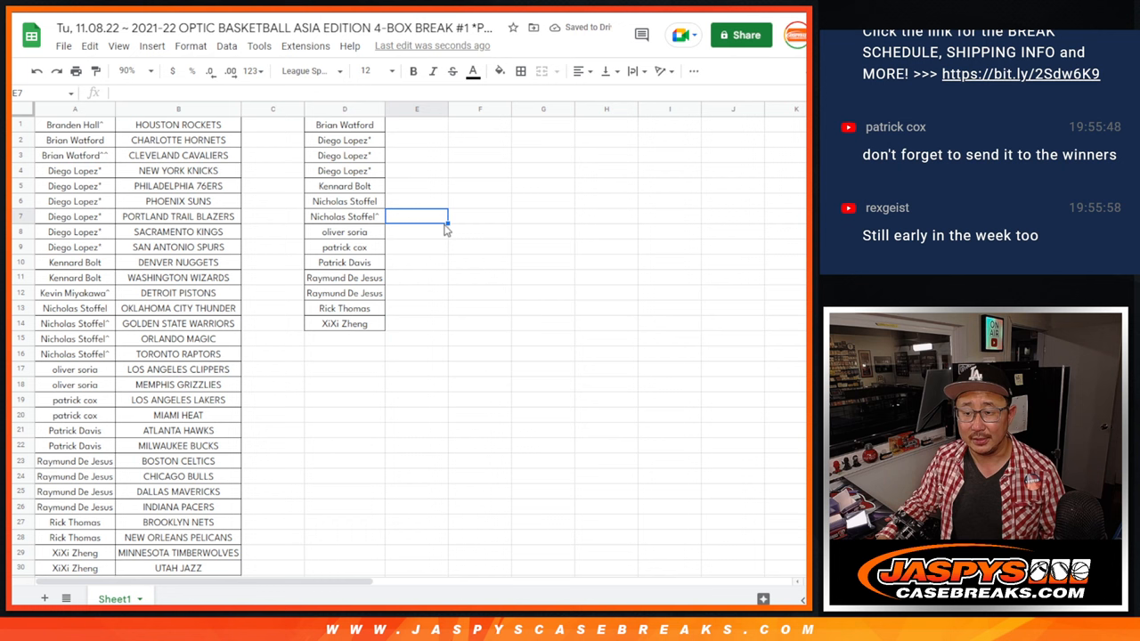
mouse_move(314, 114)
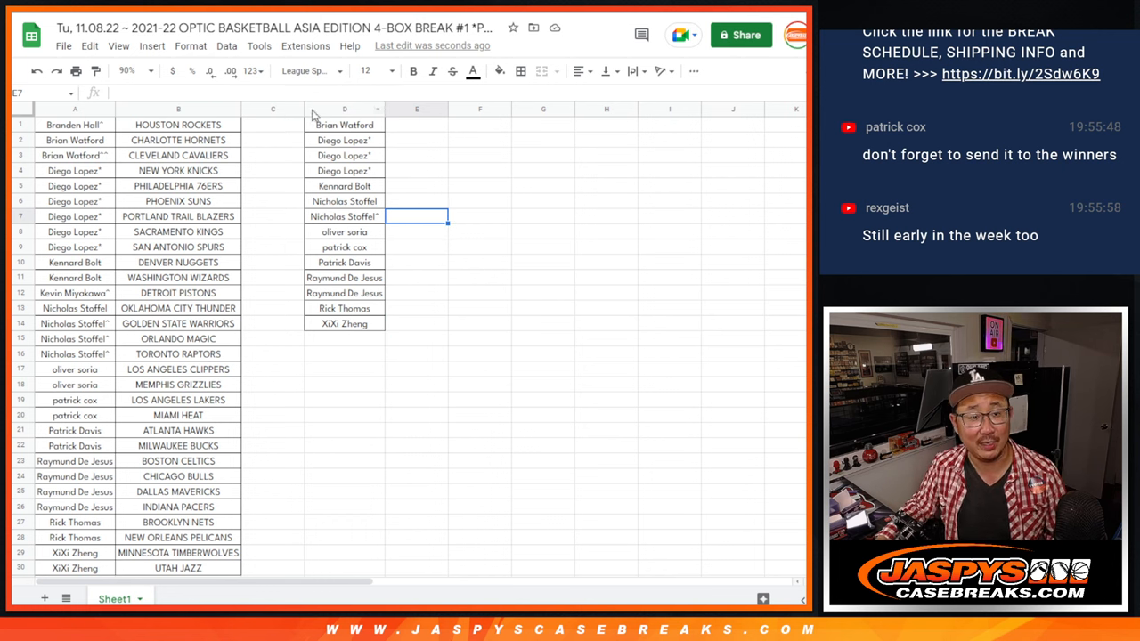
left_click(75, 139)
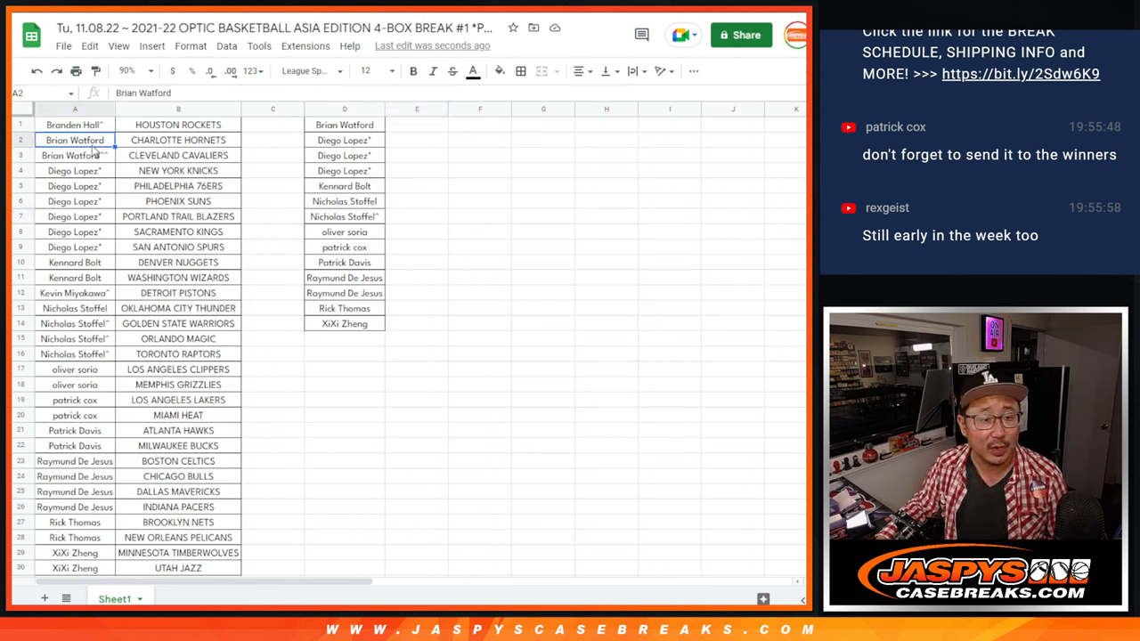
left_click(75, 171)
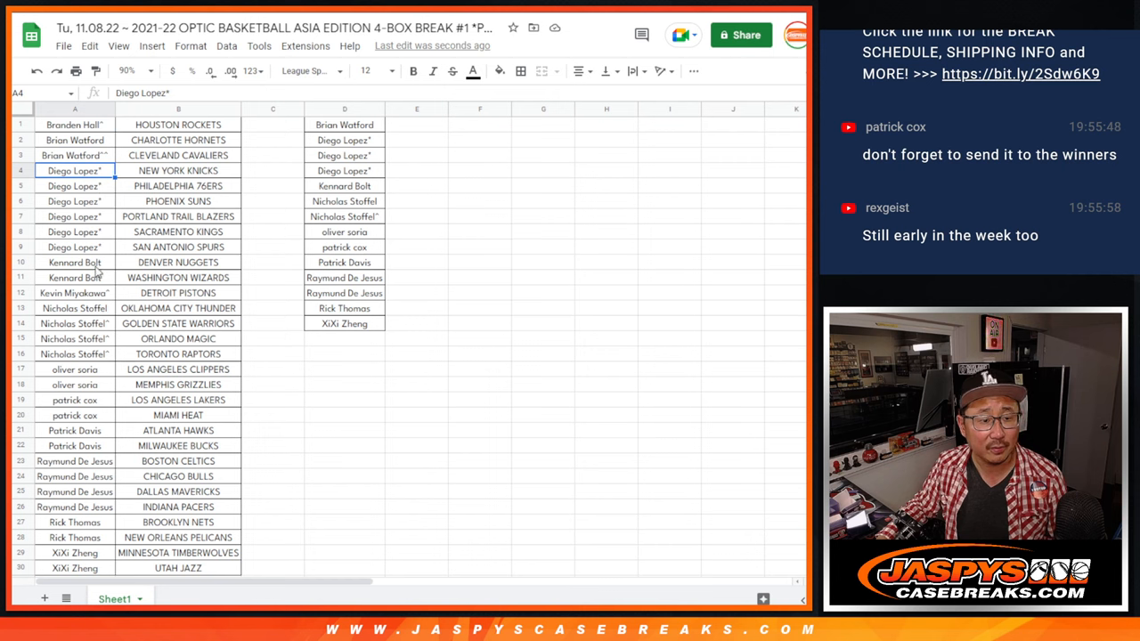
left_click(75, 324)
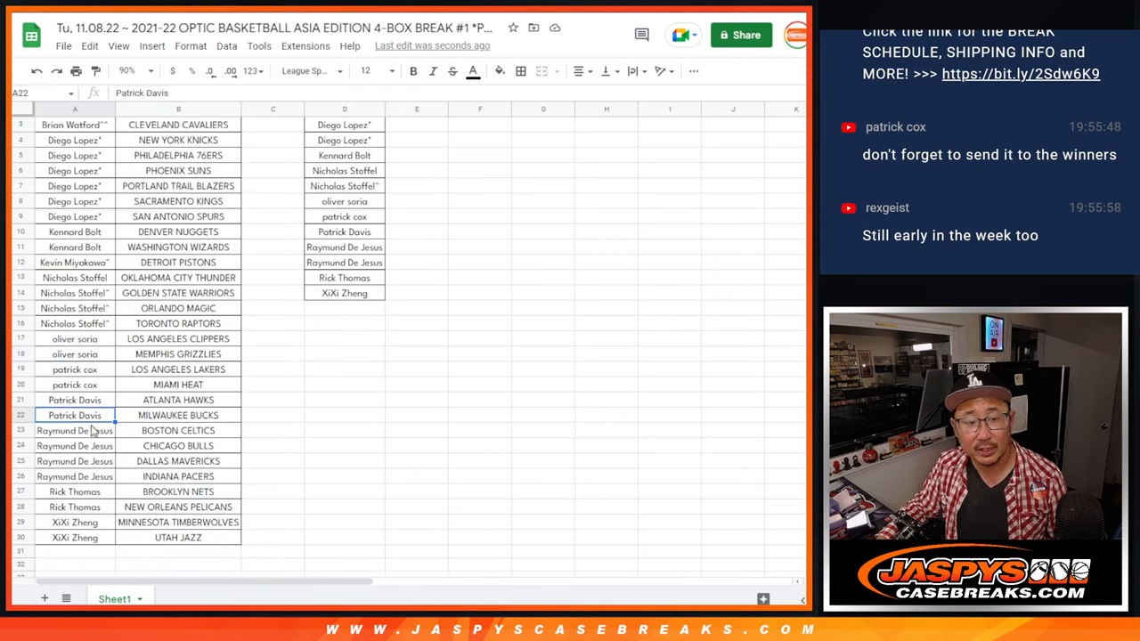
left_click(75, 459)
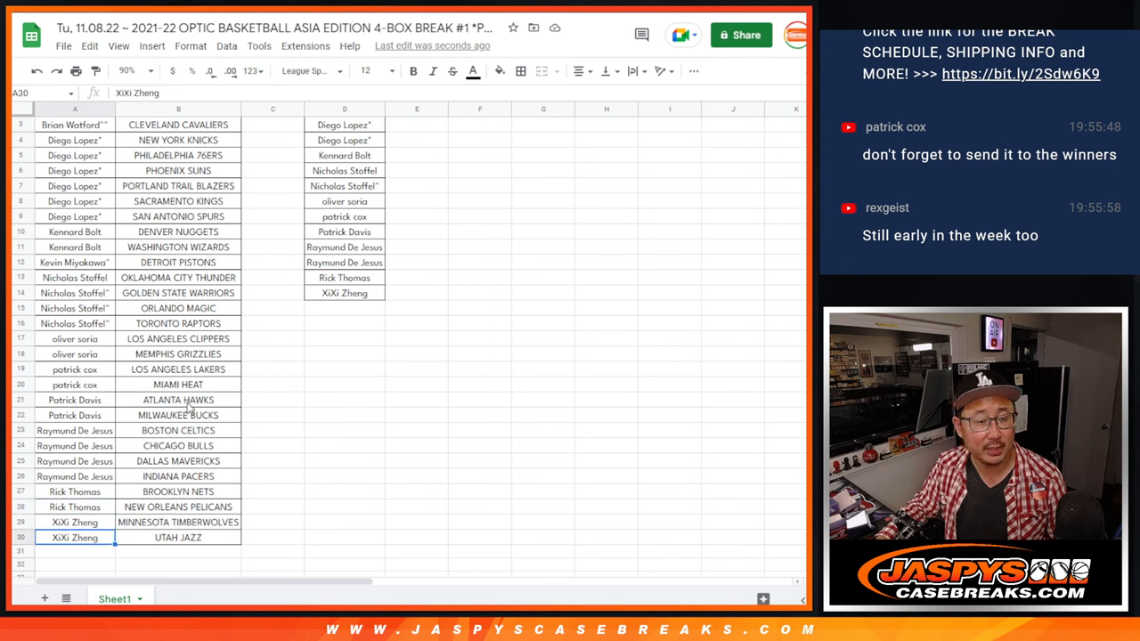
scroll("up", 3)
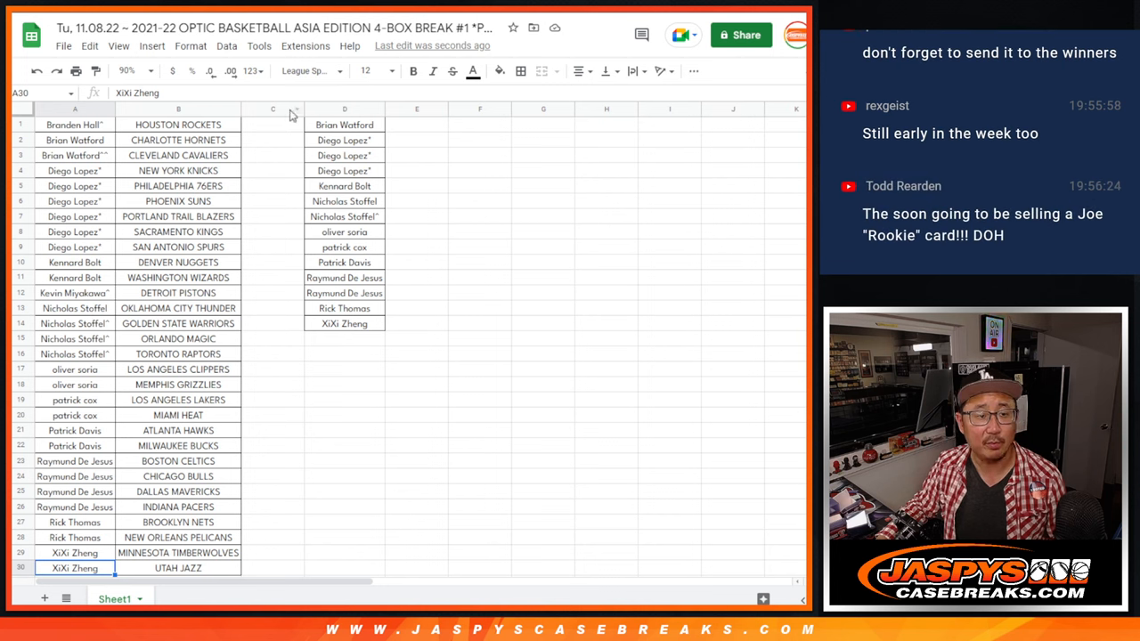
left_click_drag(344, 125, 344, 324)
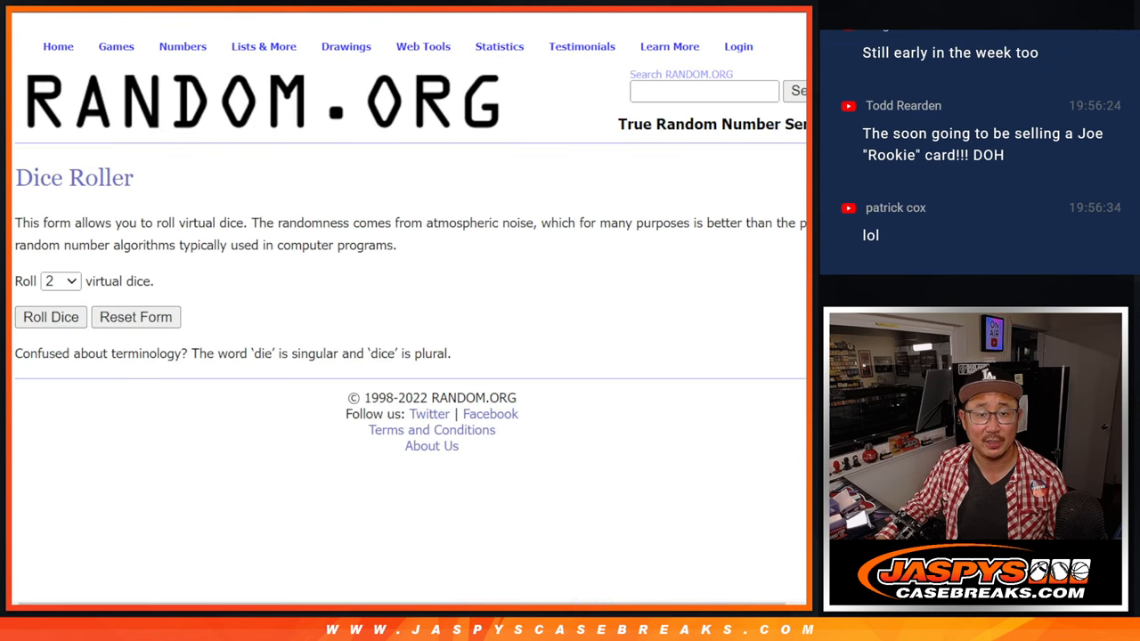
Shuffle the 14 pasted entry names in List Randomizer repeatedly
left_click(50, 318)
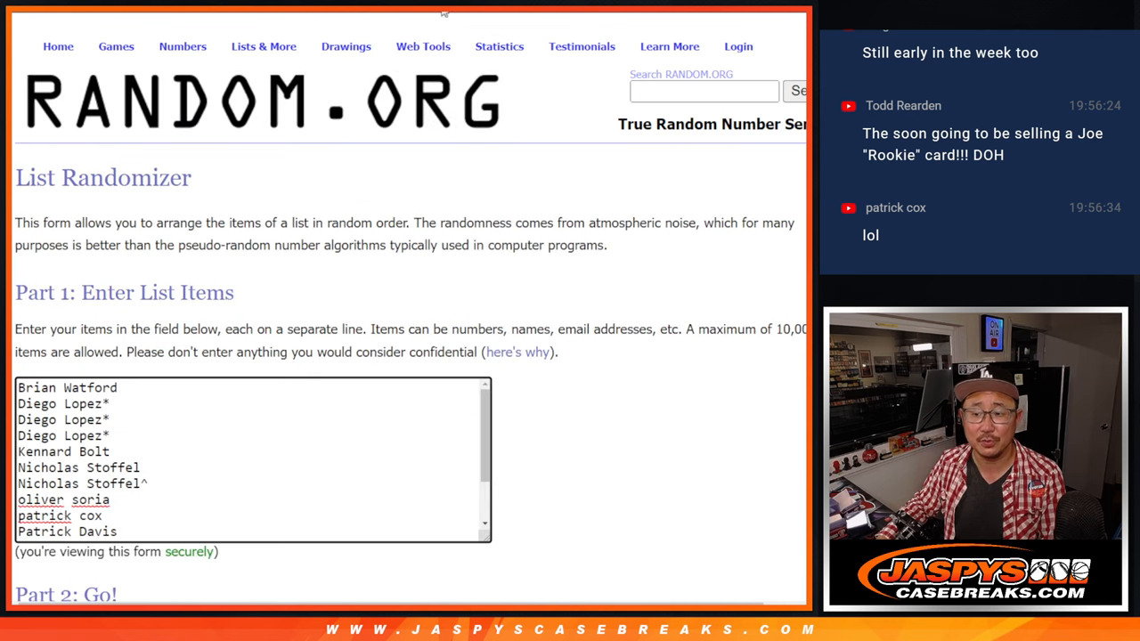
scroll("down", 3)
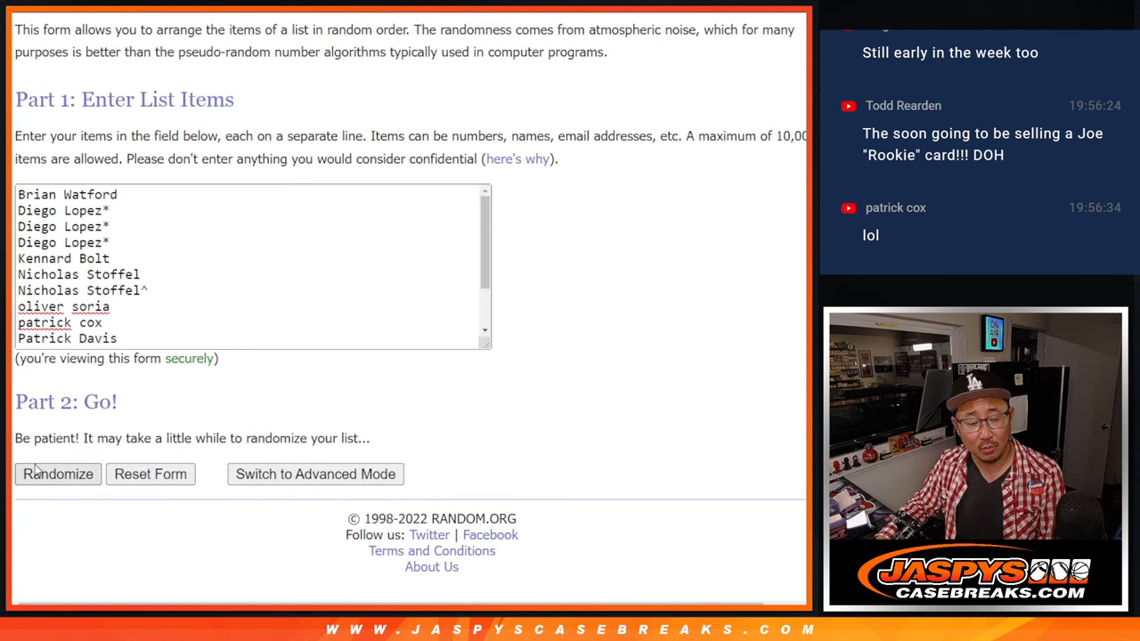
left_click(57, 474)
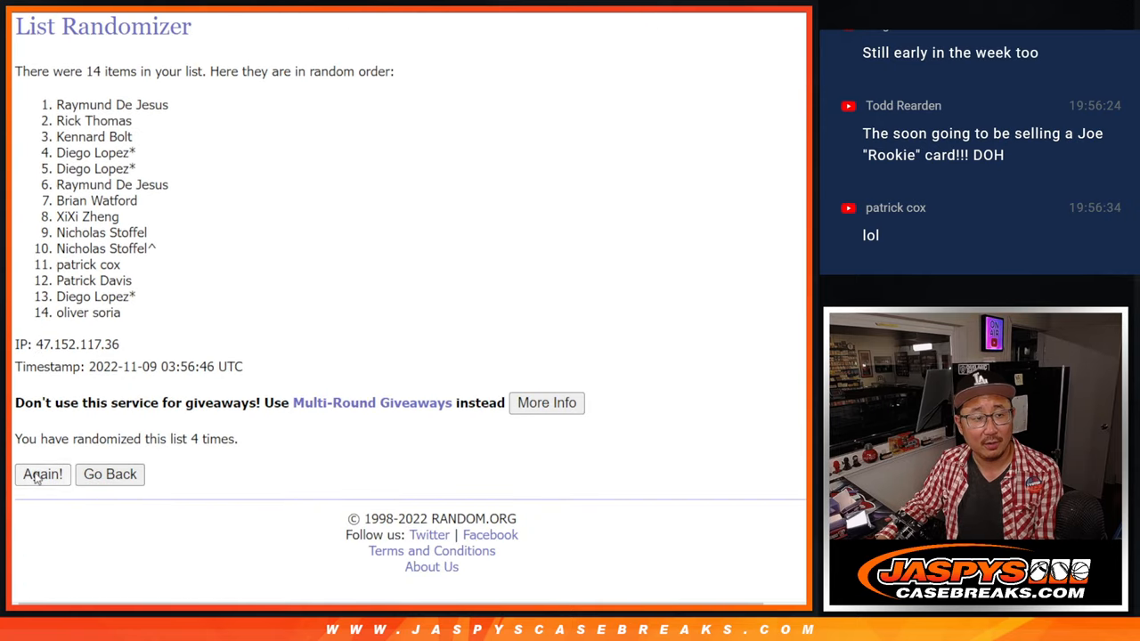
left_click(43, 474)
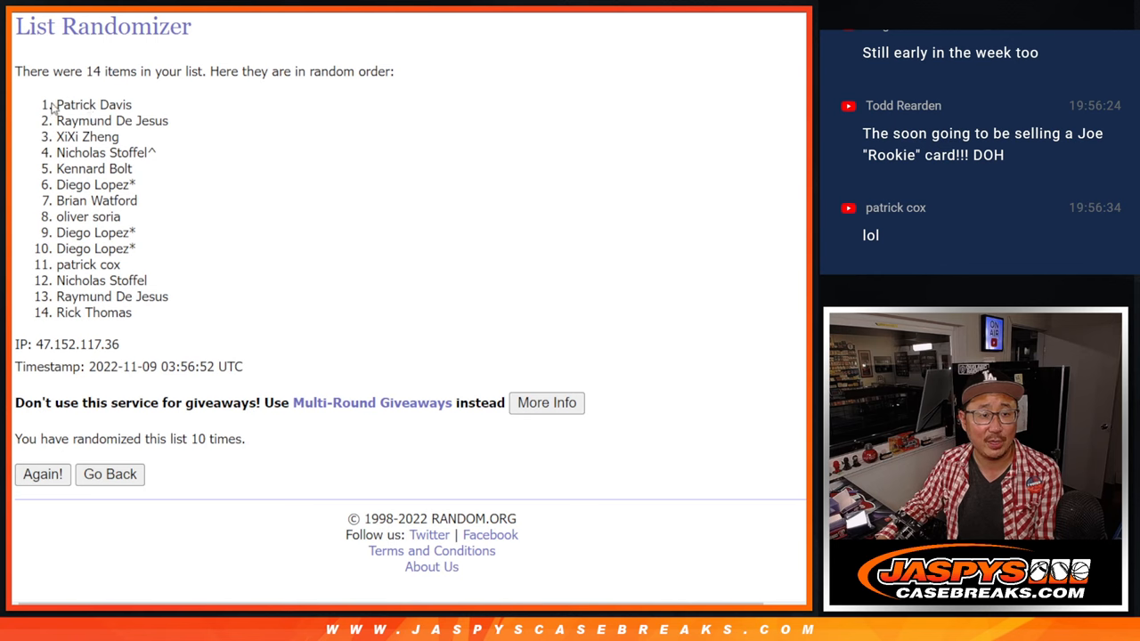
left_click_drag(53, 103, 161, 154)
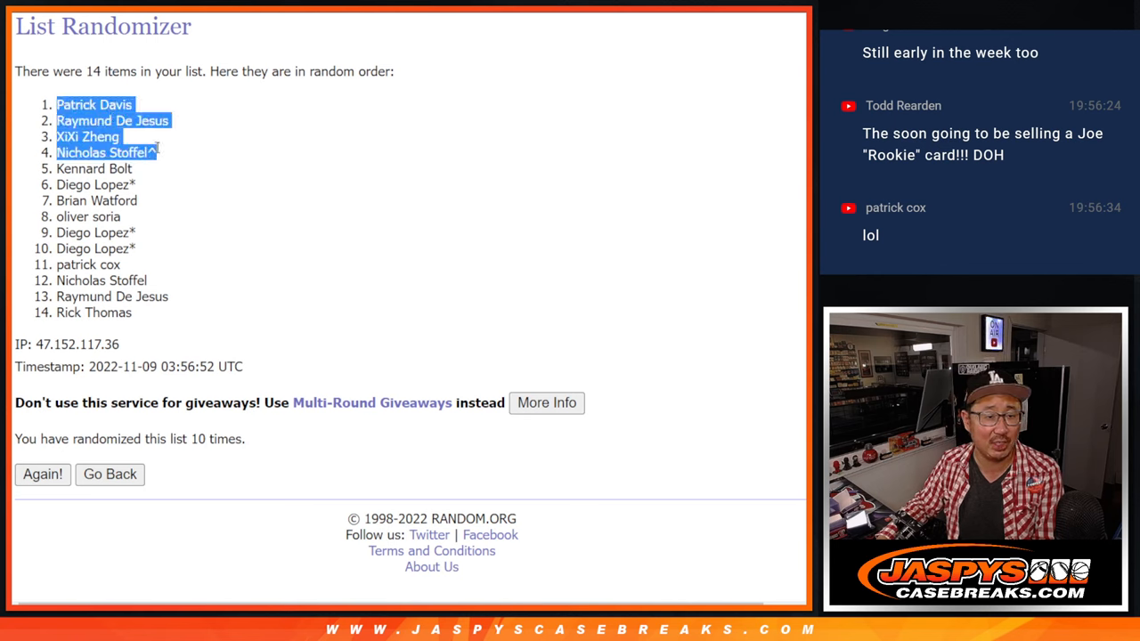